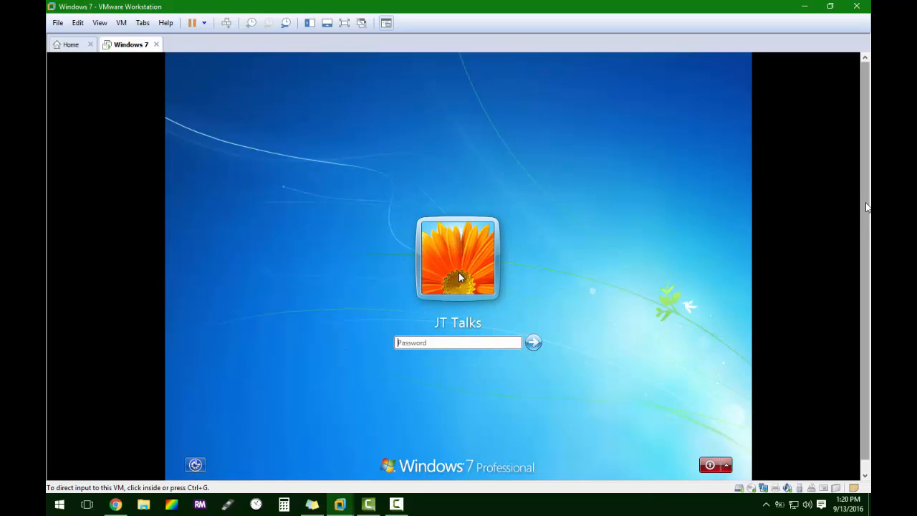
pyautogui.click(458, 342)
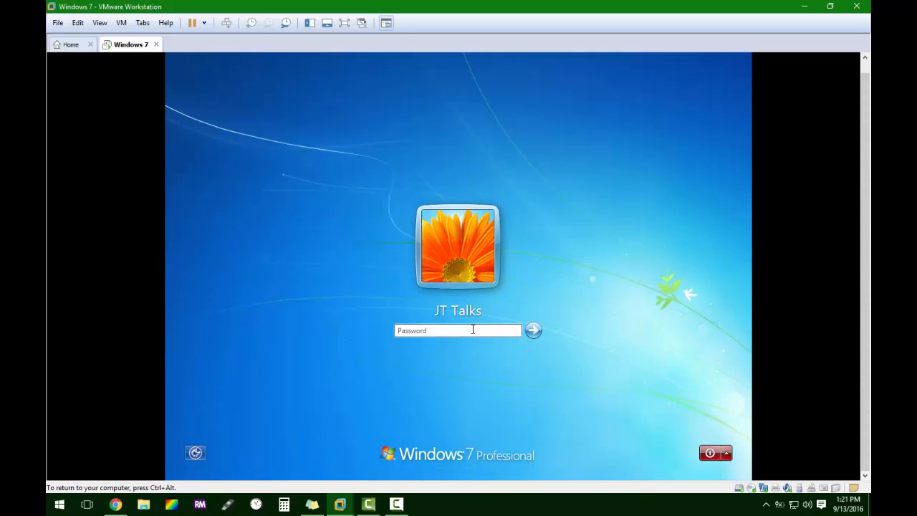
pyautogui.click(459, 329)
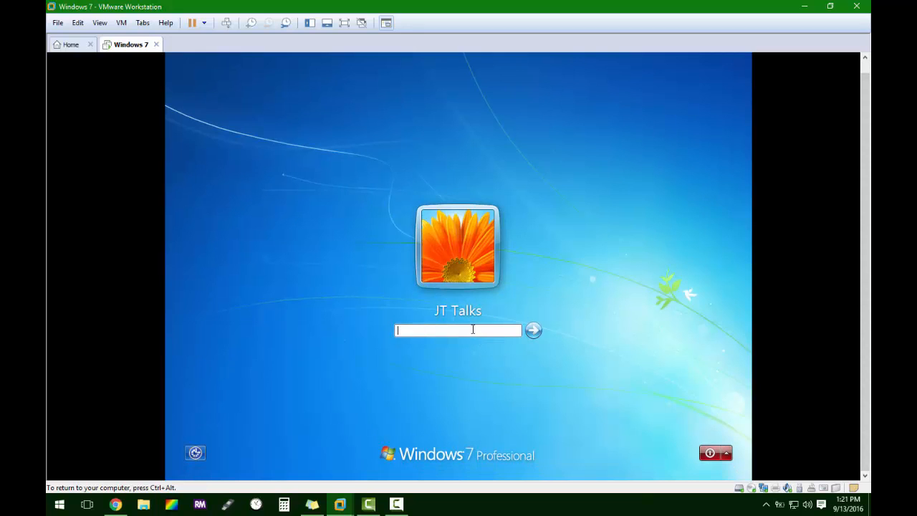
pyautogui.write('password')
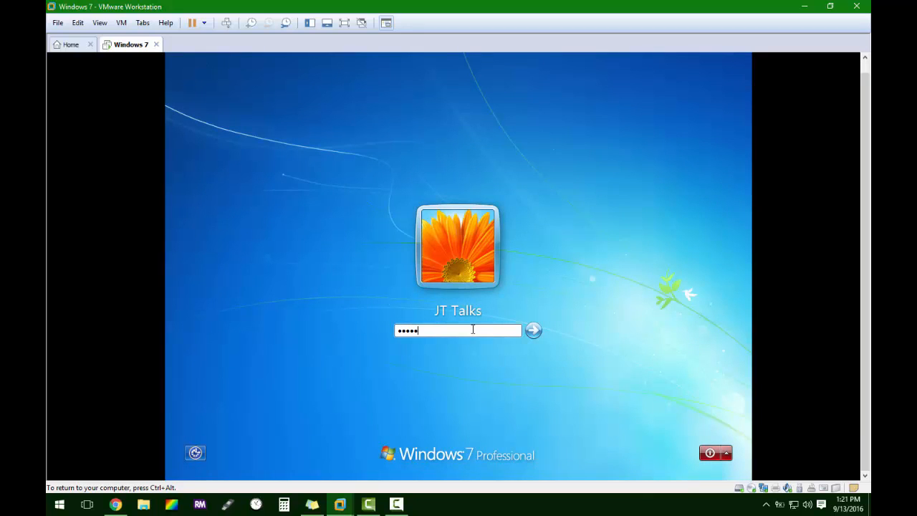
pyautogui.click(533, 329)
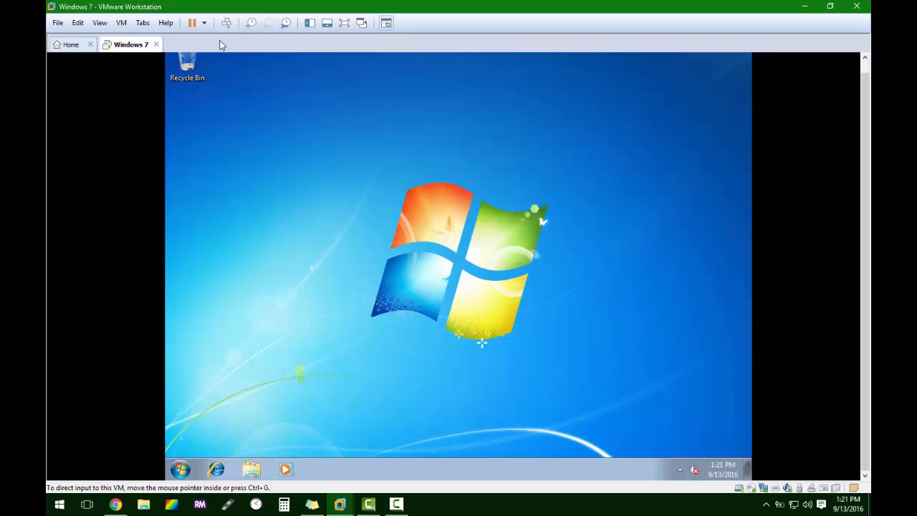
pyautogui.moveTo(279, 163)
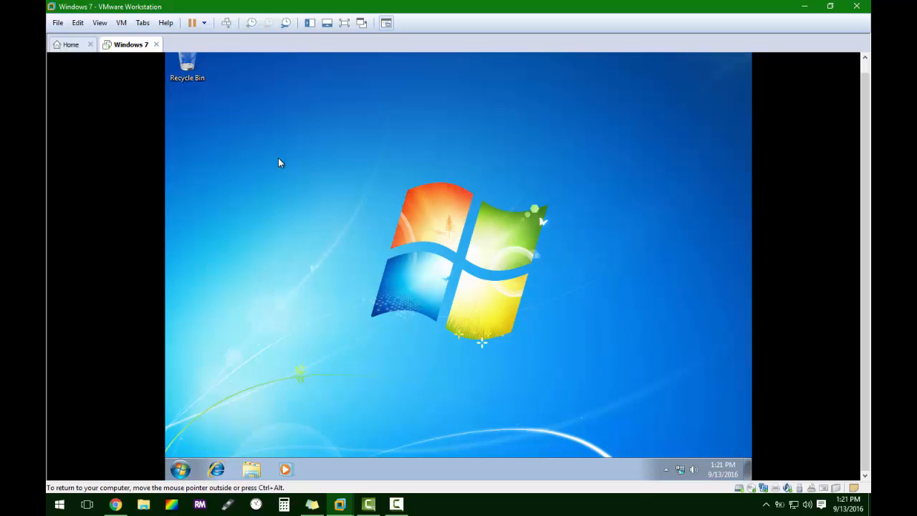
pyautogui.moveTo(322, 215)
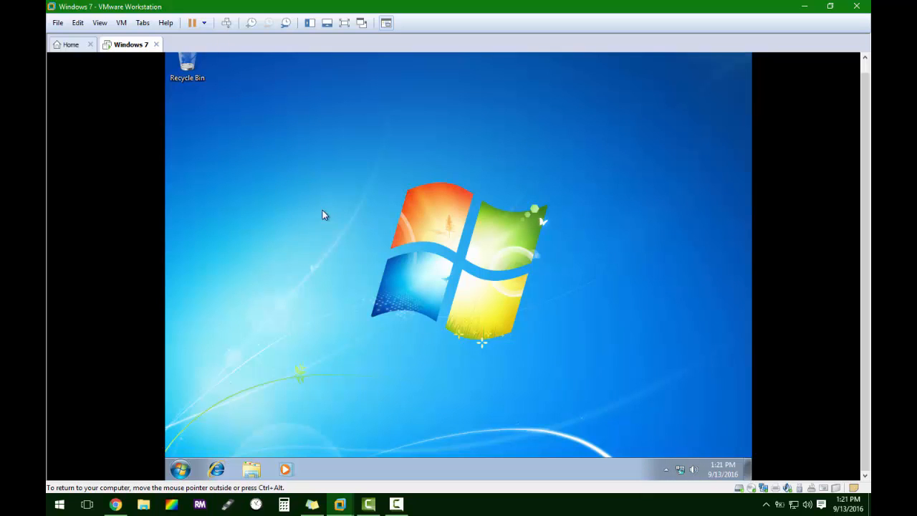
pyautogui.moveTo(344, 178)
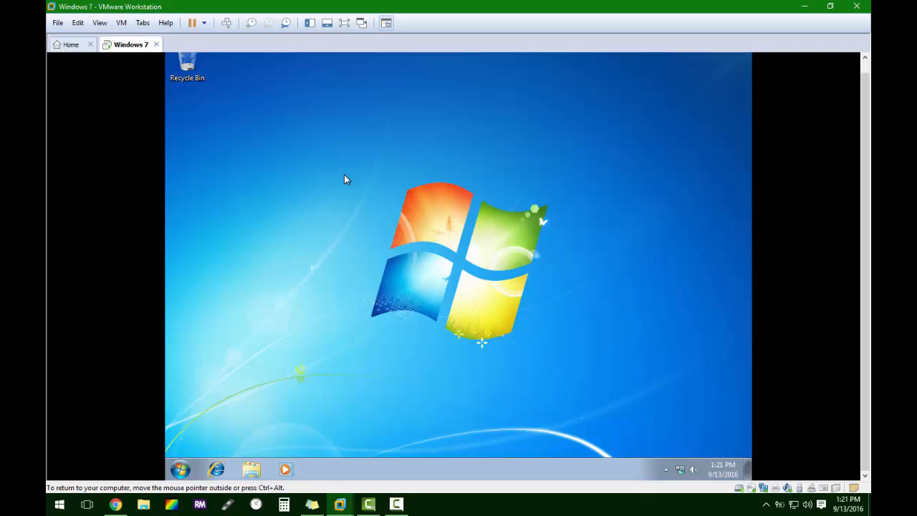
pyautogui.moveTo(210, 37)
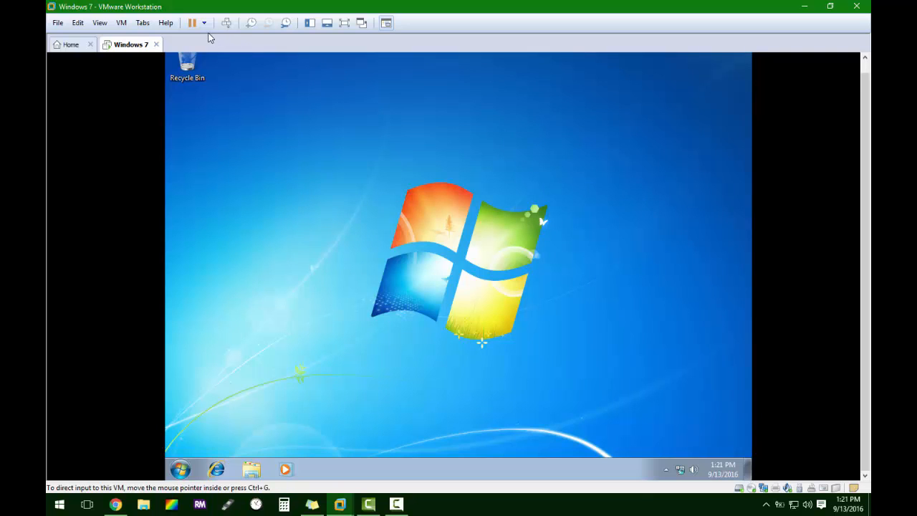
# - Restart the guest from the VMware power menu so it boots the PE disk
pyautogui.click(203, 23)
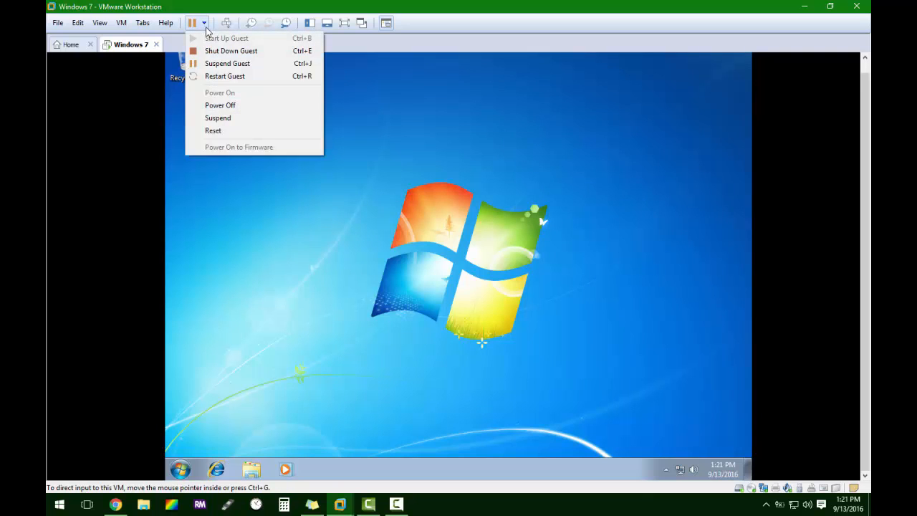
pyautogui.click(225, 76)
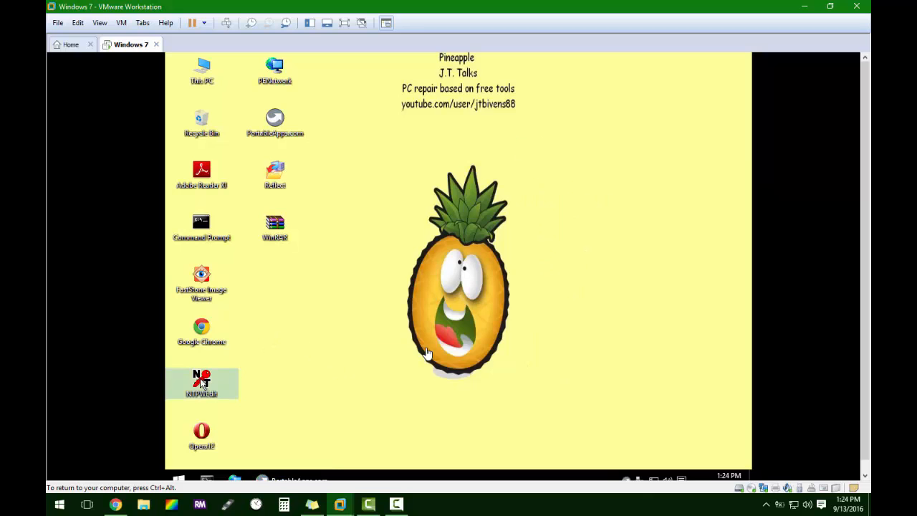
# - Launch NTPWEdit on the PE desktop and load accounts from C:\WINDOWS\SYSTEM32\CONFIG\SAM
pyautogui.doubleClick(201, 380)
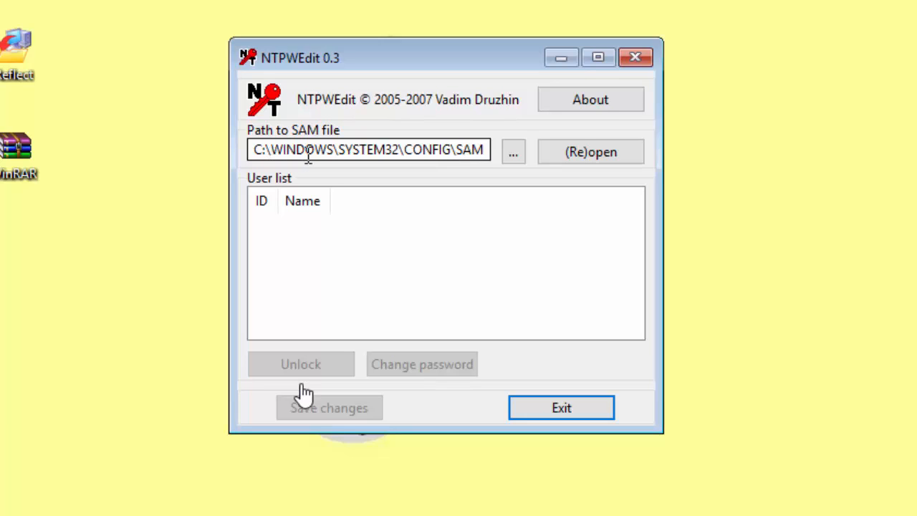
pyautogui.moveTo(473, 152)
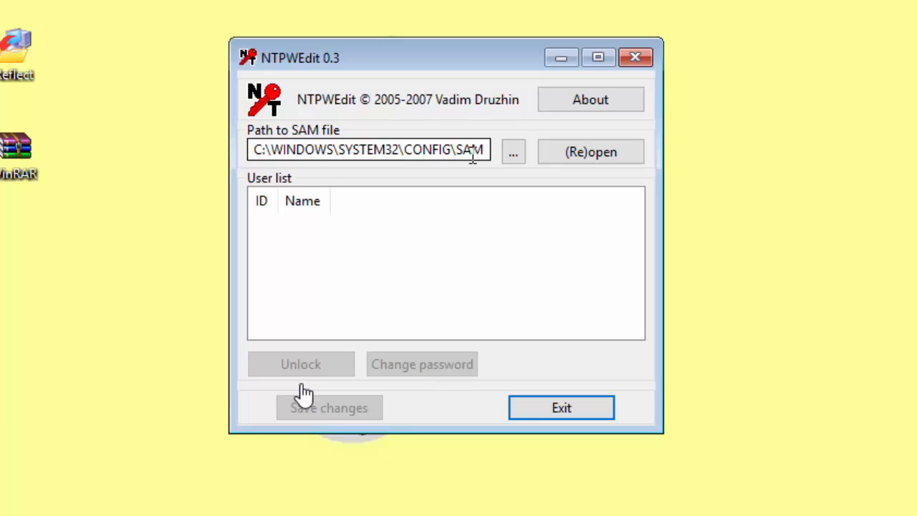
pyautogui.click(590, 152)
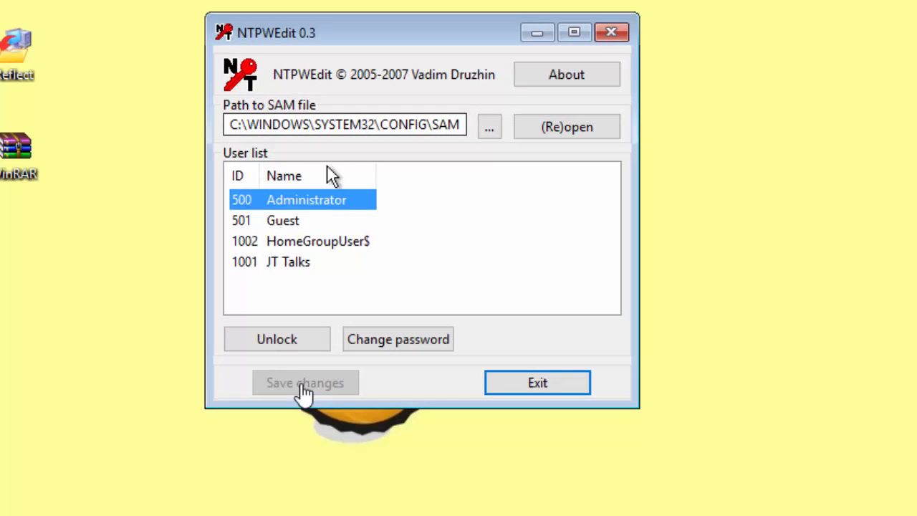
pyautogui.moveTo(281, 272)
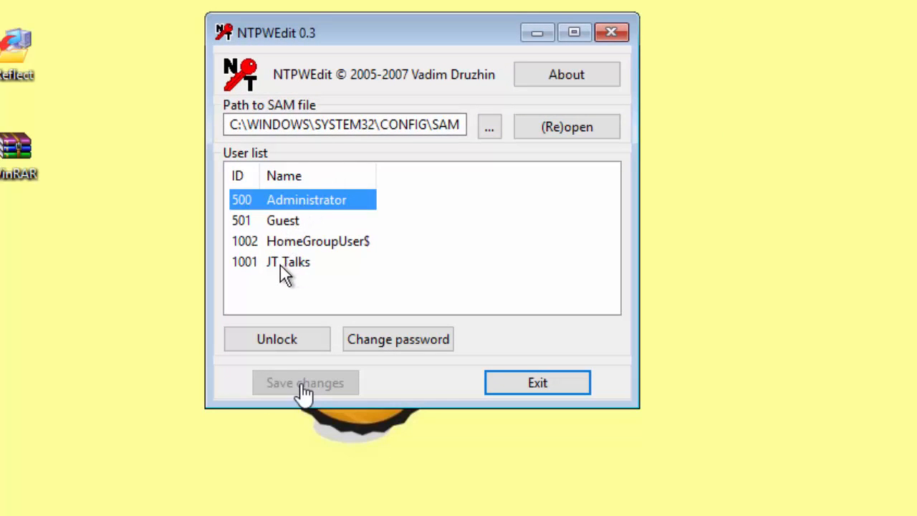
# - Unlock the Administrator account in the NTPWEdit user list
pyautogui.click(288, 261)
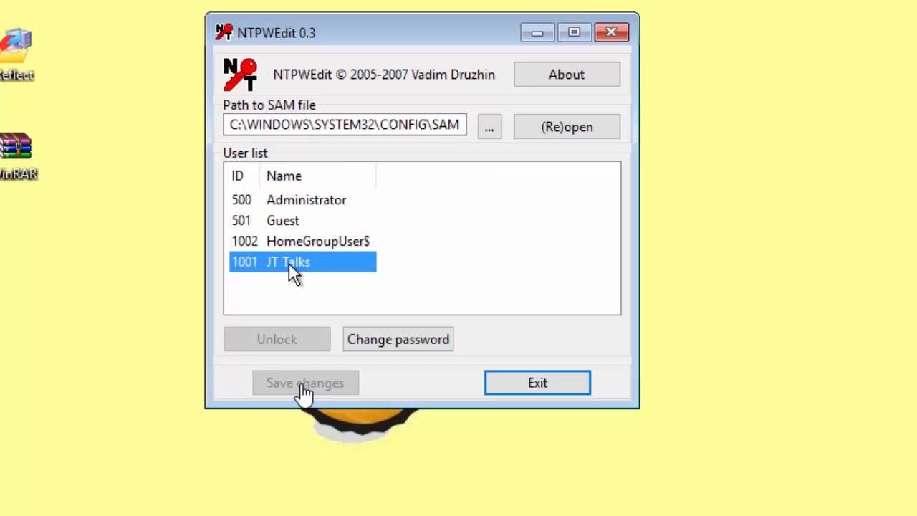
pyautogui.click(306, 200)
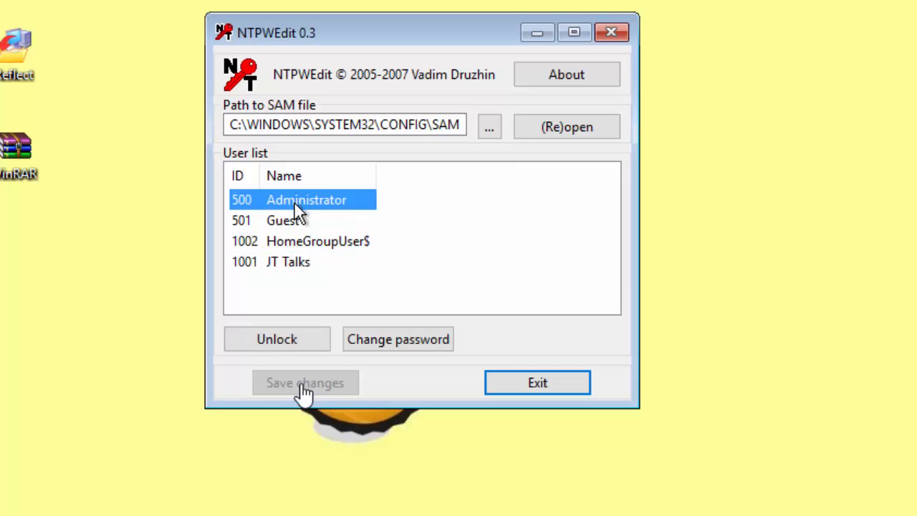
pyautogui.click(285, 221)
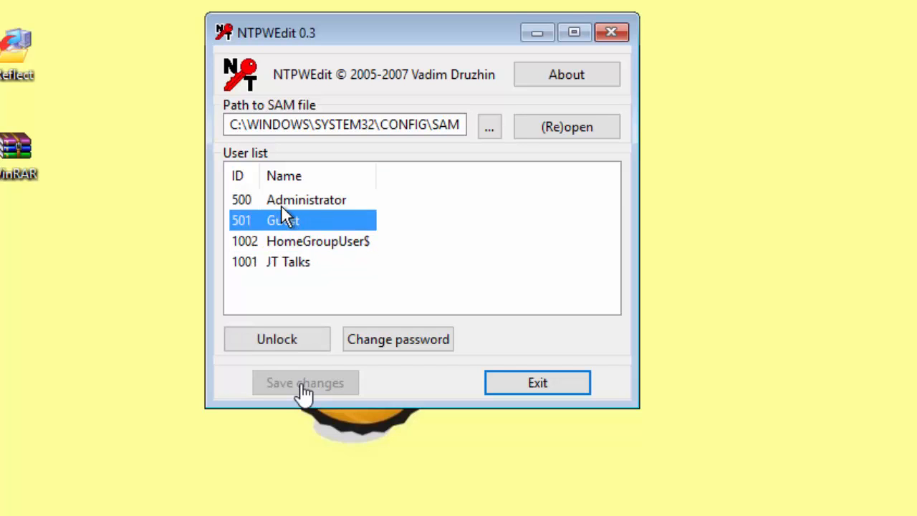
pyautogui.click(307, 199)
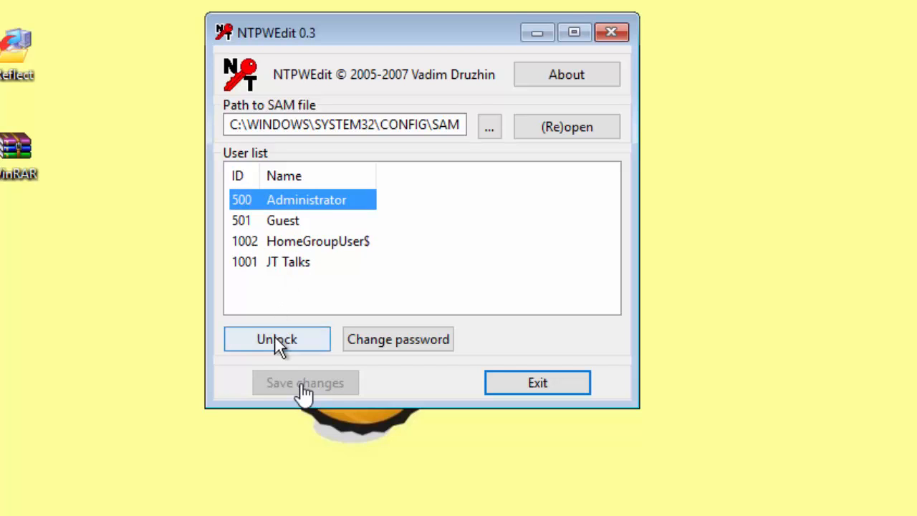
pyautogui.click(276, 338)
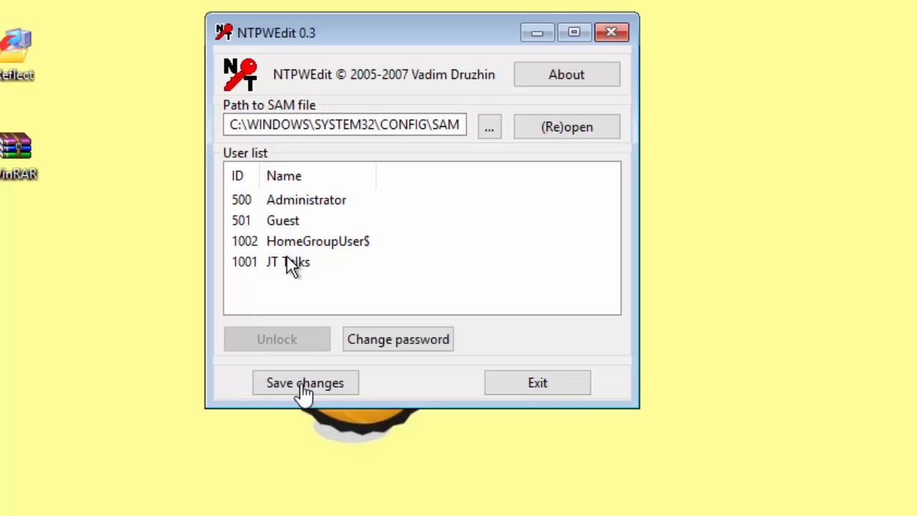
# - Start a password change for the JT Talks account
pyautogui.click(286, 261)
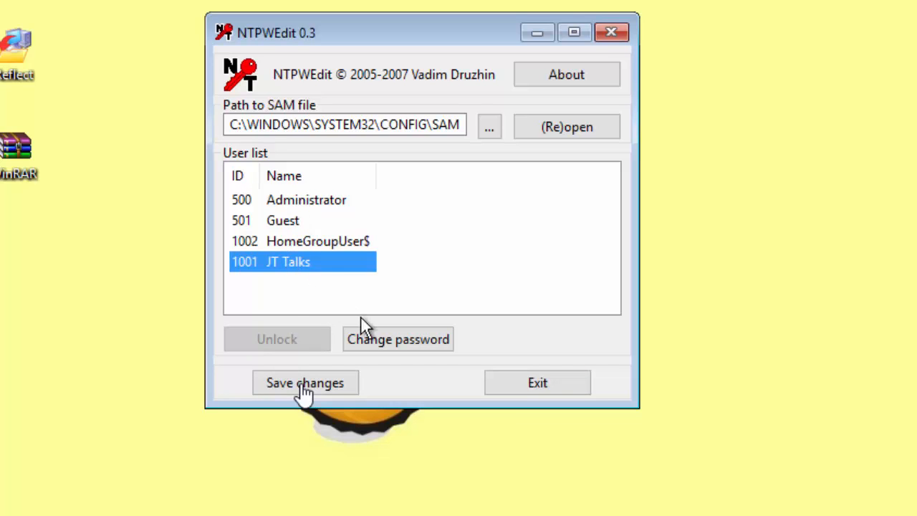
pyautogui.click(397, 338)
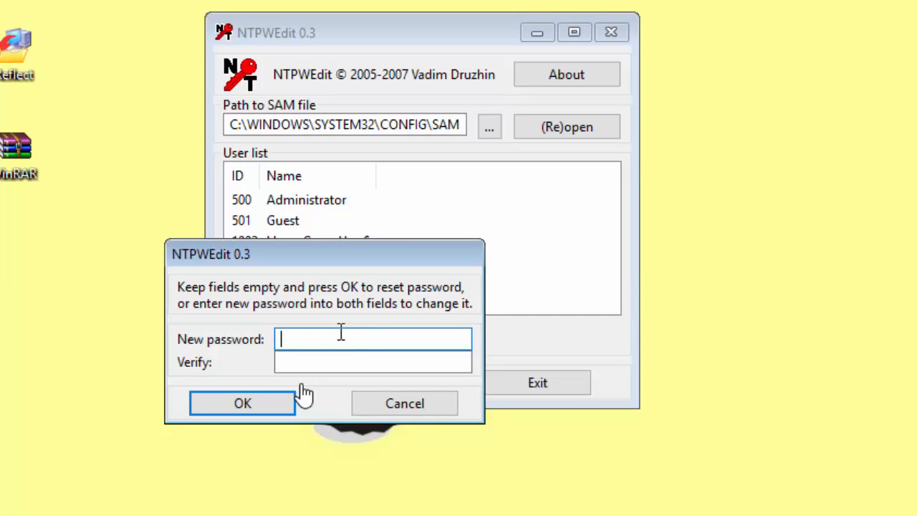
pyautogui.moveTo(323, 338)
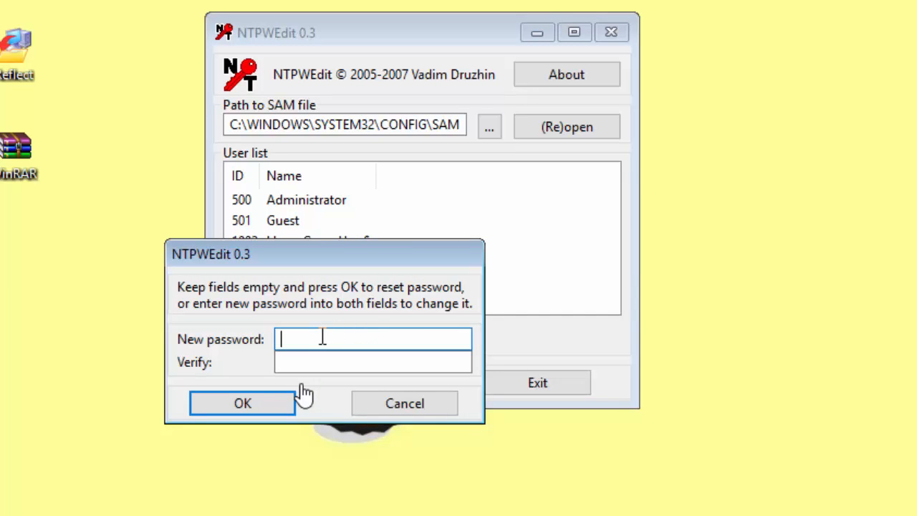
# - Set a new five-character password for JT Talks, save it to the SAM file and exit NTPWEdit
pyautogui.write('*')
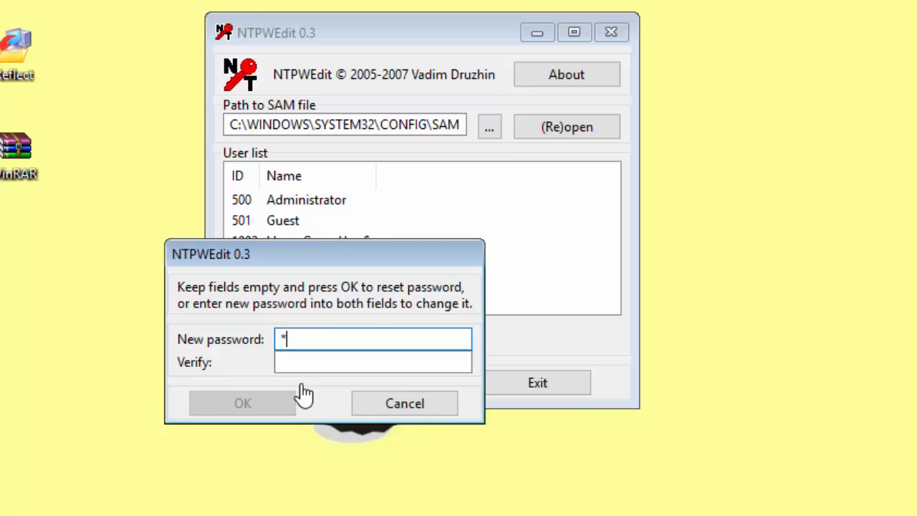
pyautogui.write('****')
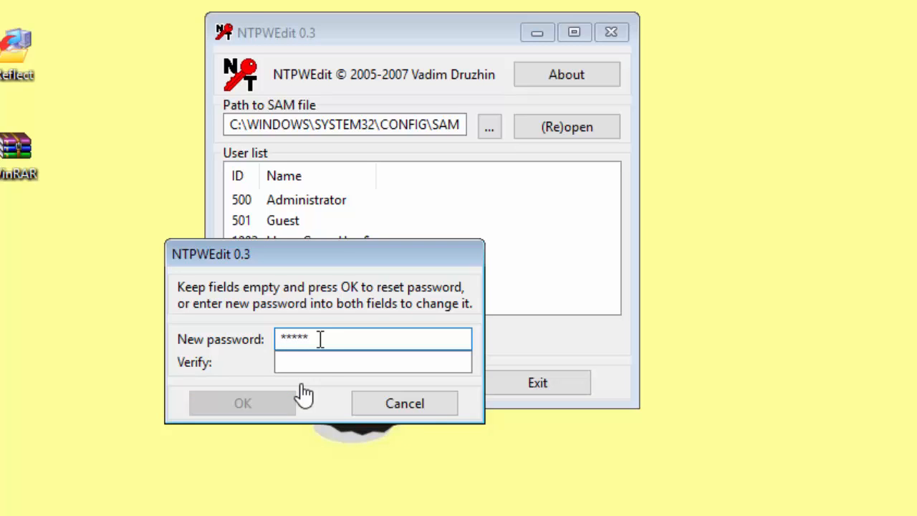
pyautogui.write('*')
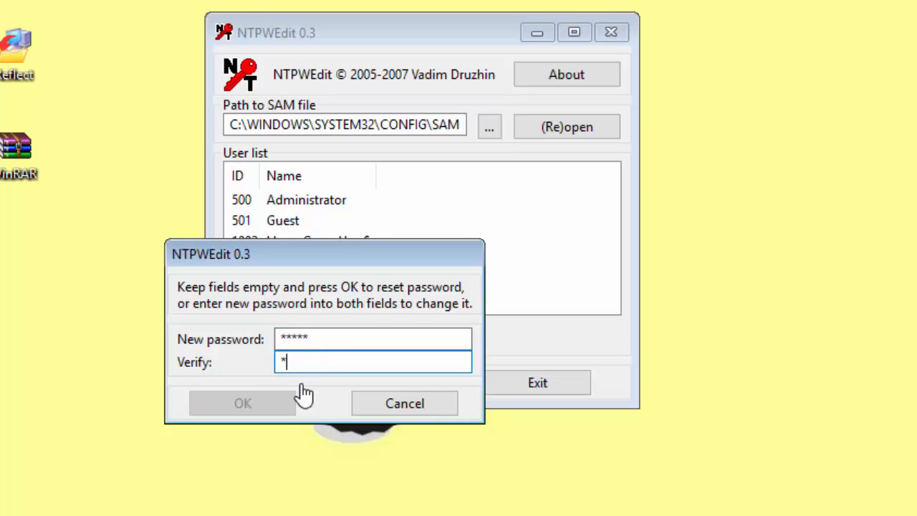
pyautogui.write('****')
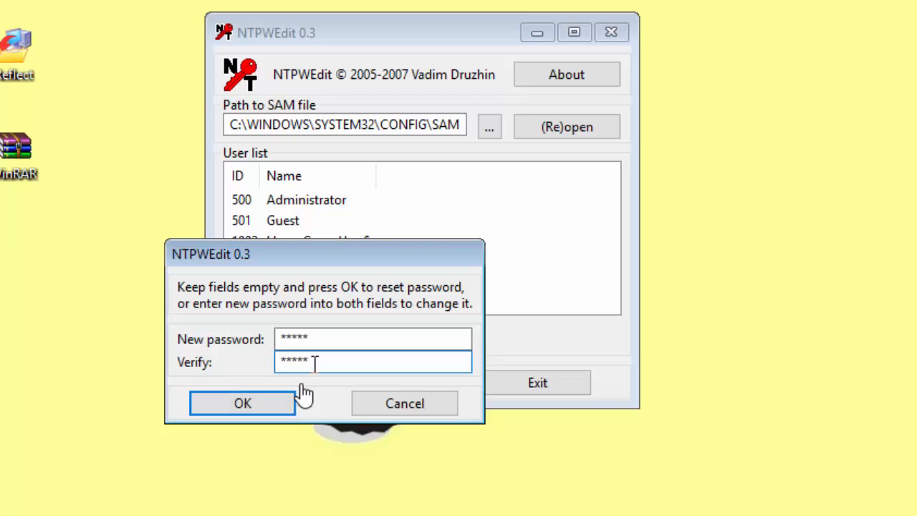
pyautogui.click(242, 403)
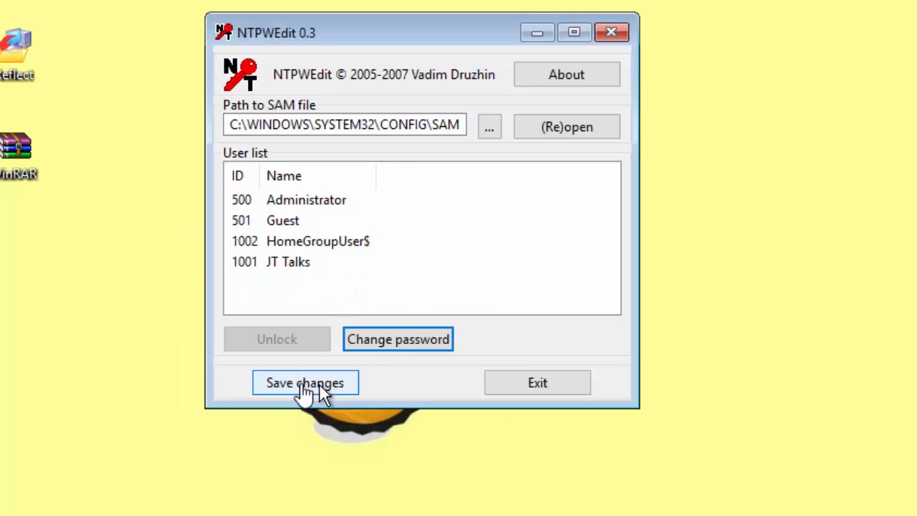
pyautogui.click(304, 381)
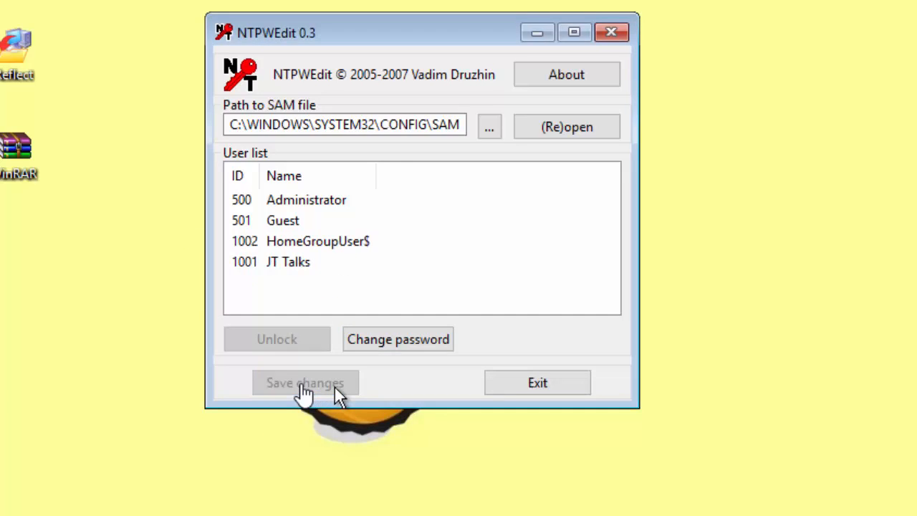
pyautogui.moveTo(536, 382)
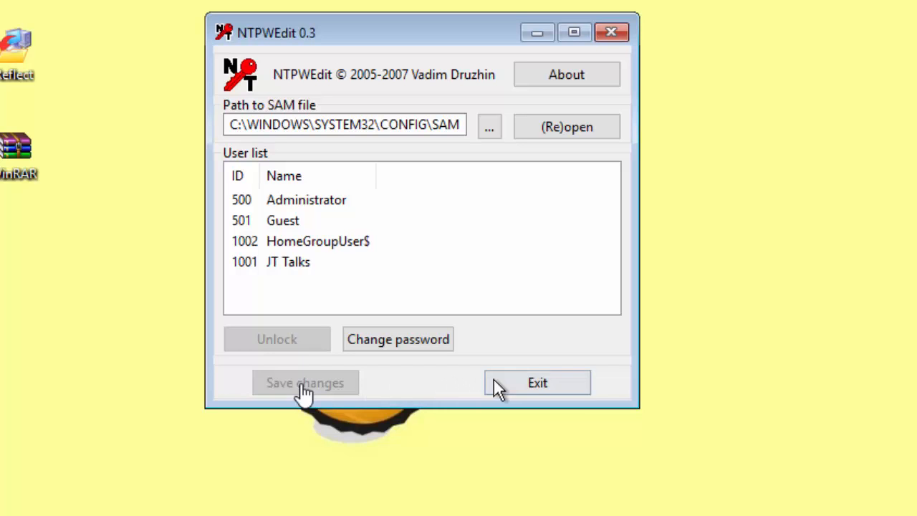
pyautogui.click(537, 383)
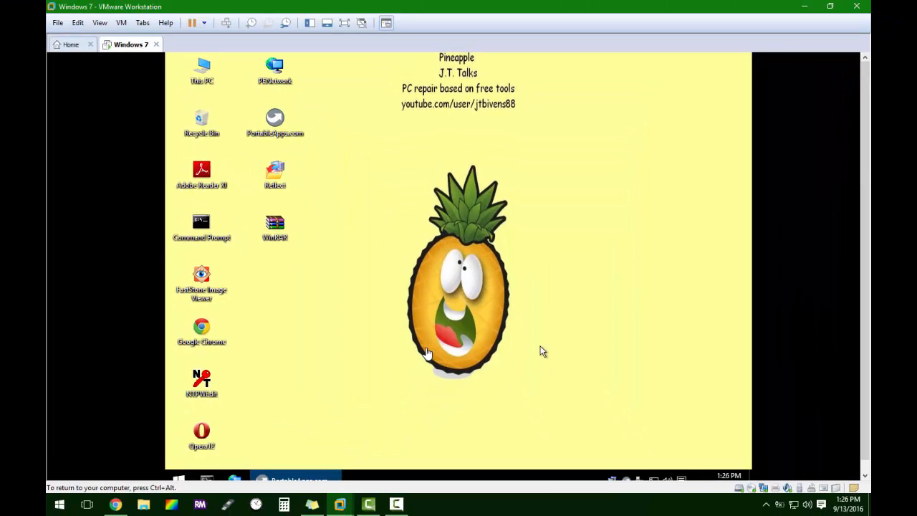
pyautogui.moveTo(364, 318)
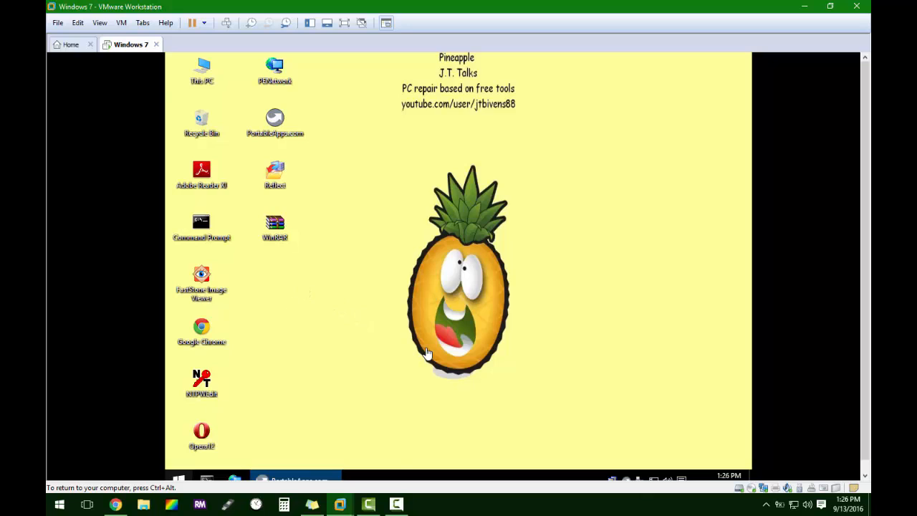
# - Restart the guest from the PE Start menu to boot back into Windows 7
pyautogui.click(59, 504)
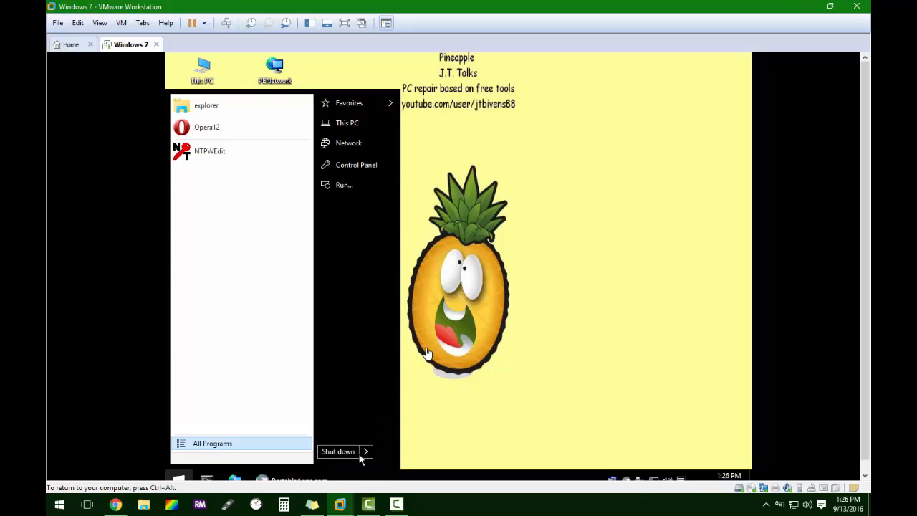
pyautogui.click(365, 452)
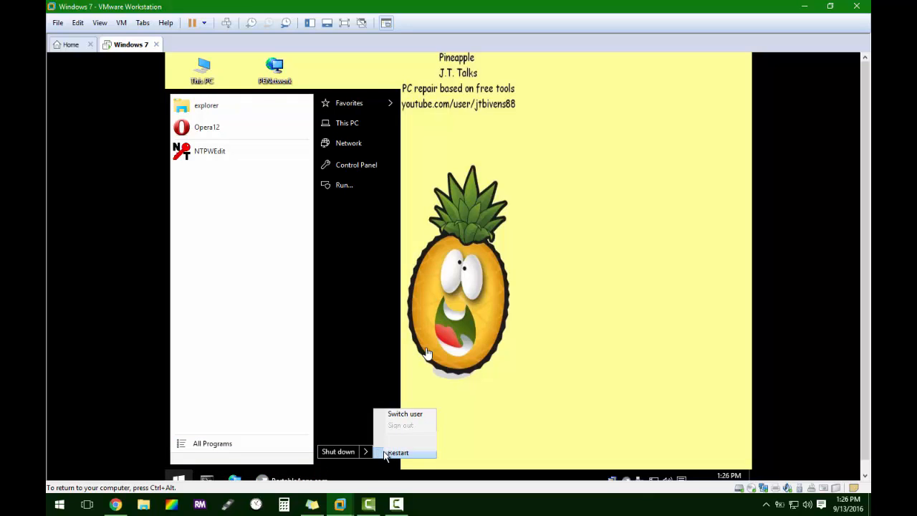
pyautogui.click(397, 453)
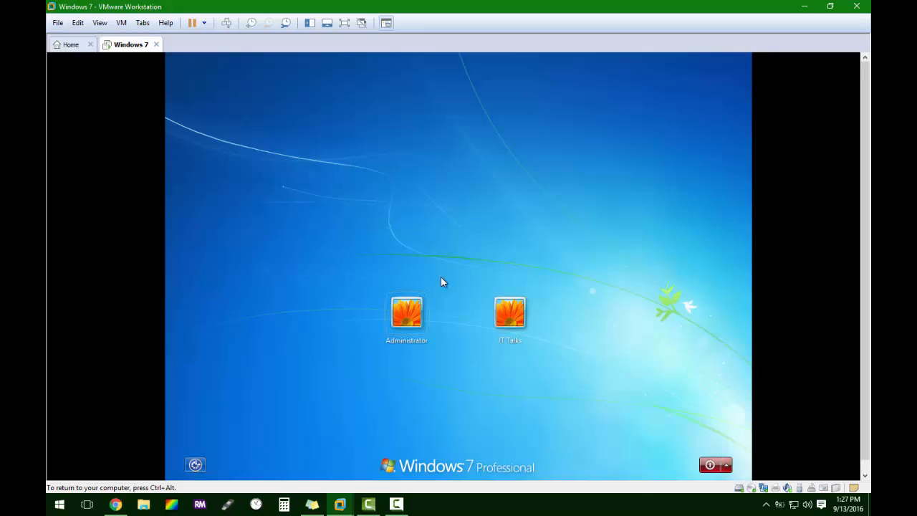
# - Sign in to the JT Talks account with its new password to reach the desktop
pyautogui.click(406, 313)
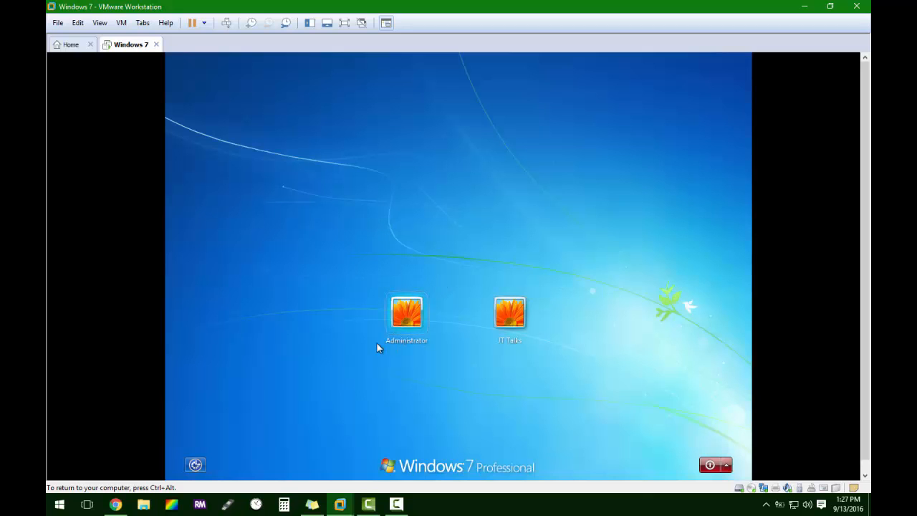
pyautogui.moveTo(498, 346)
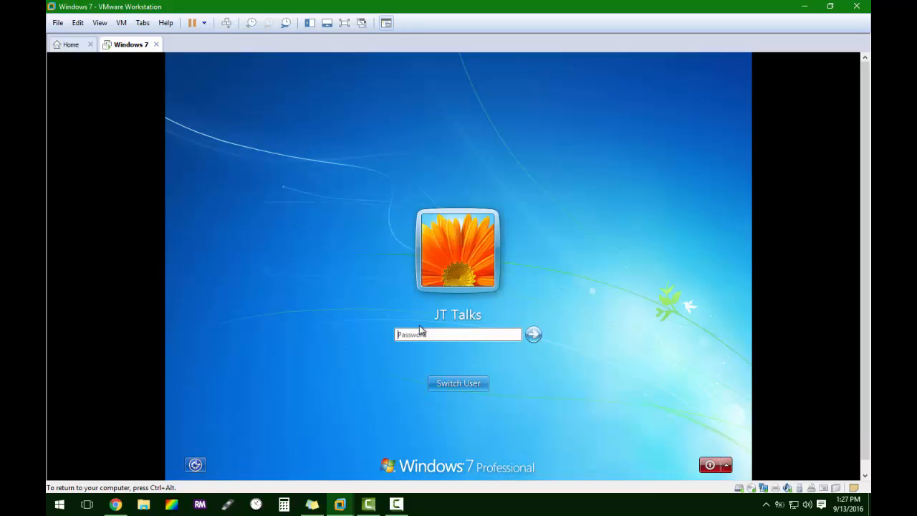
pyautogui.click(458, 335)
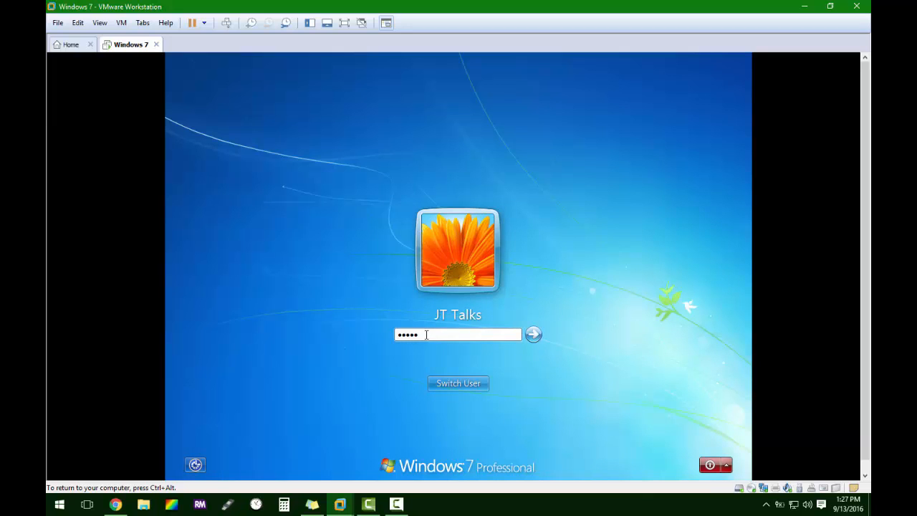
pyautogui.click(533, 335)
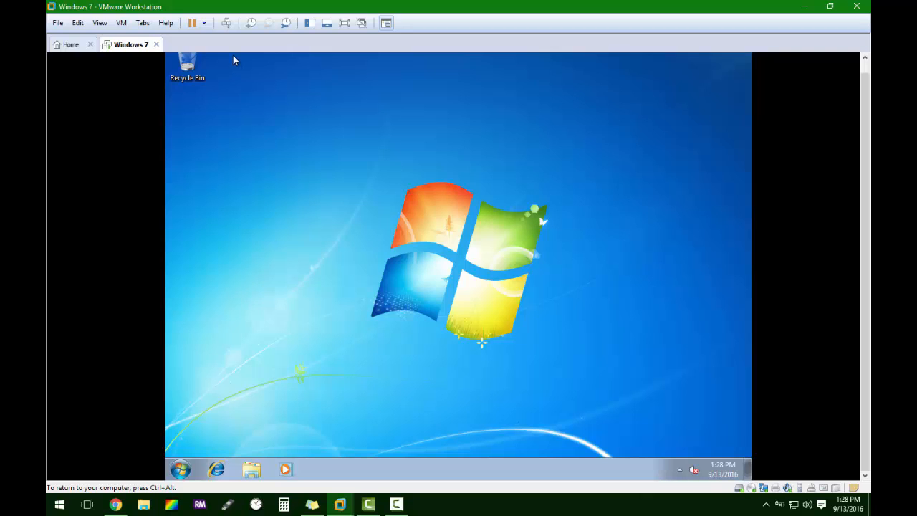
pyautogui.moveTo(504, 332)
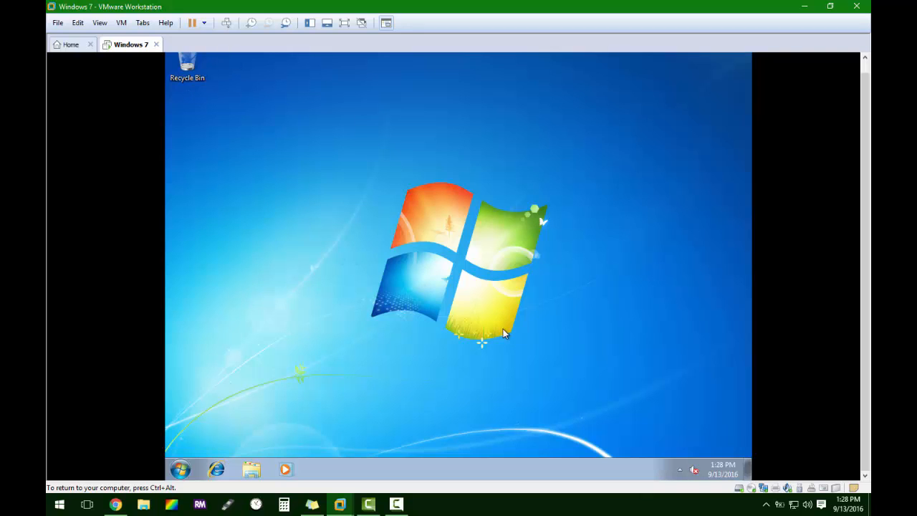
pyautogui.moveTo(193, 23)
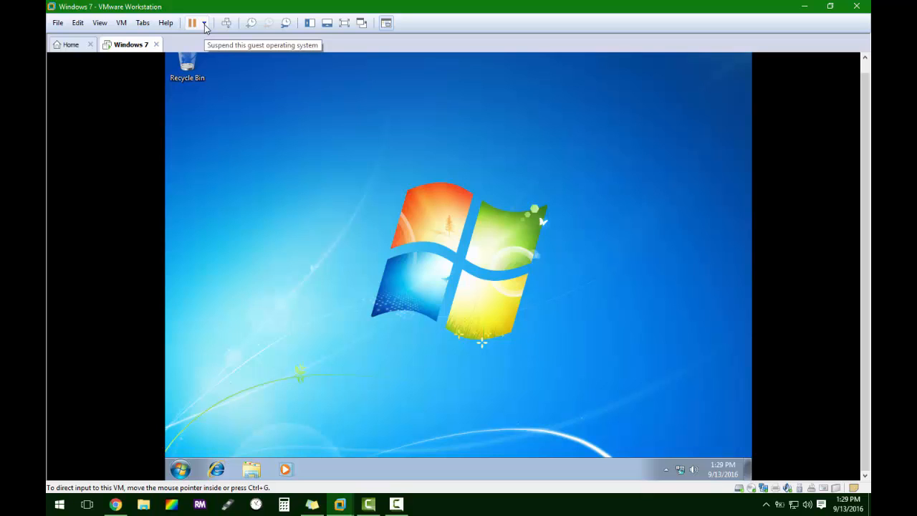
pyautogui.moveTo(203, 23)
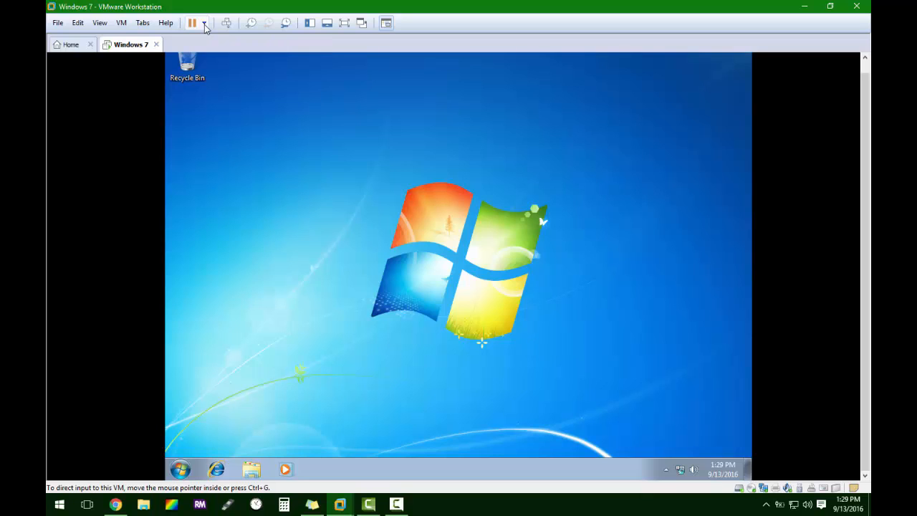